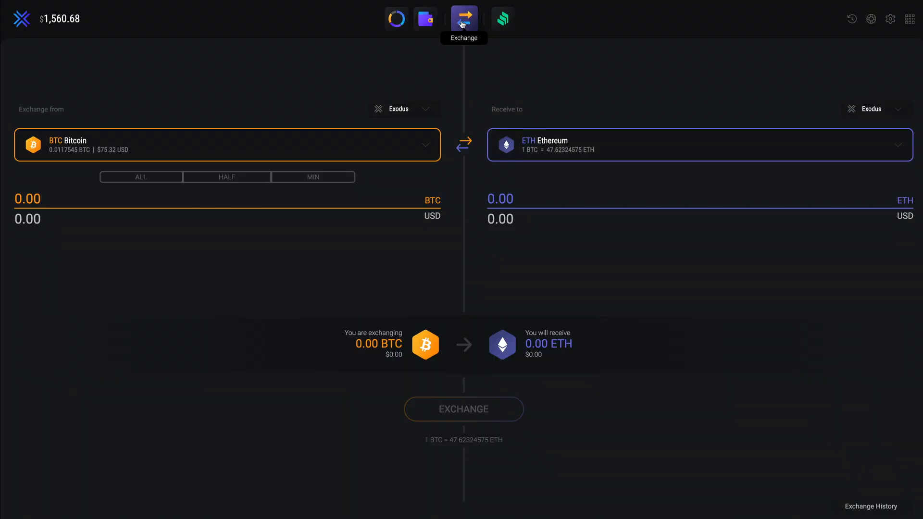
Launch the Compound app from the toolbar to reach 'Earn interest with your own crypto'.
click(502, 18)
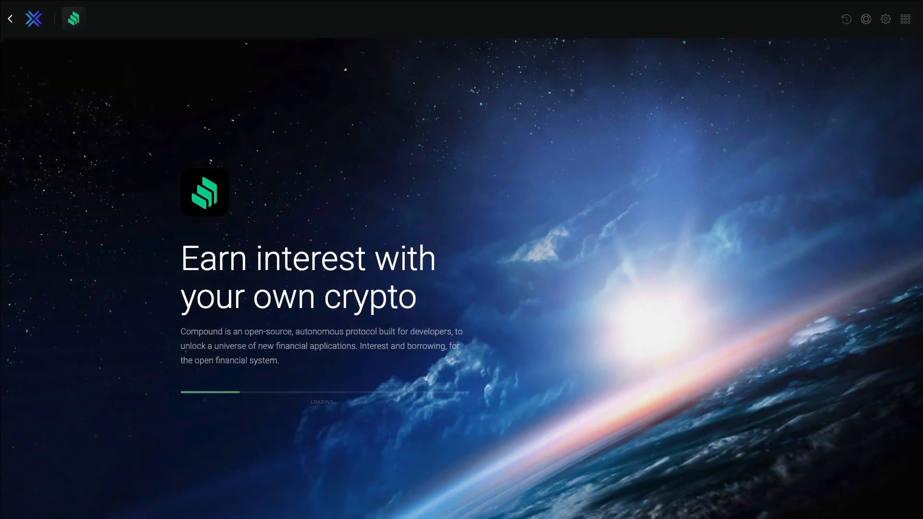